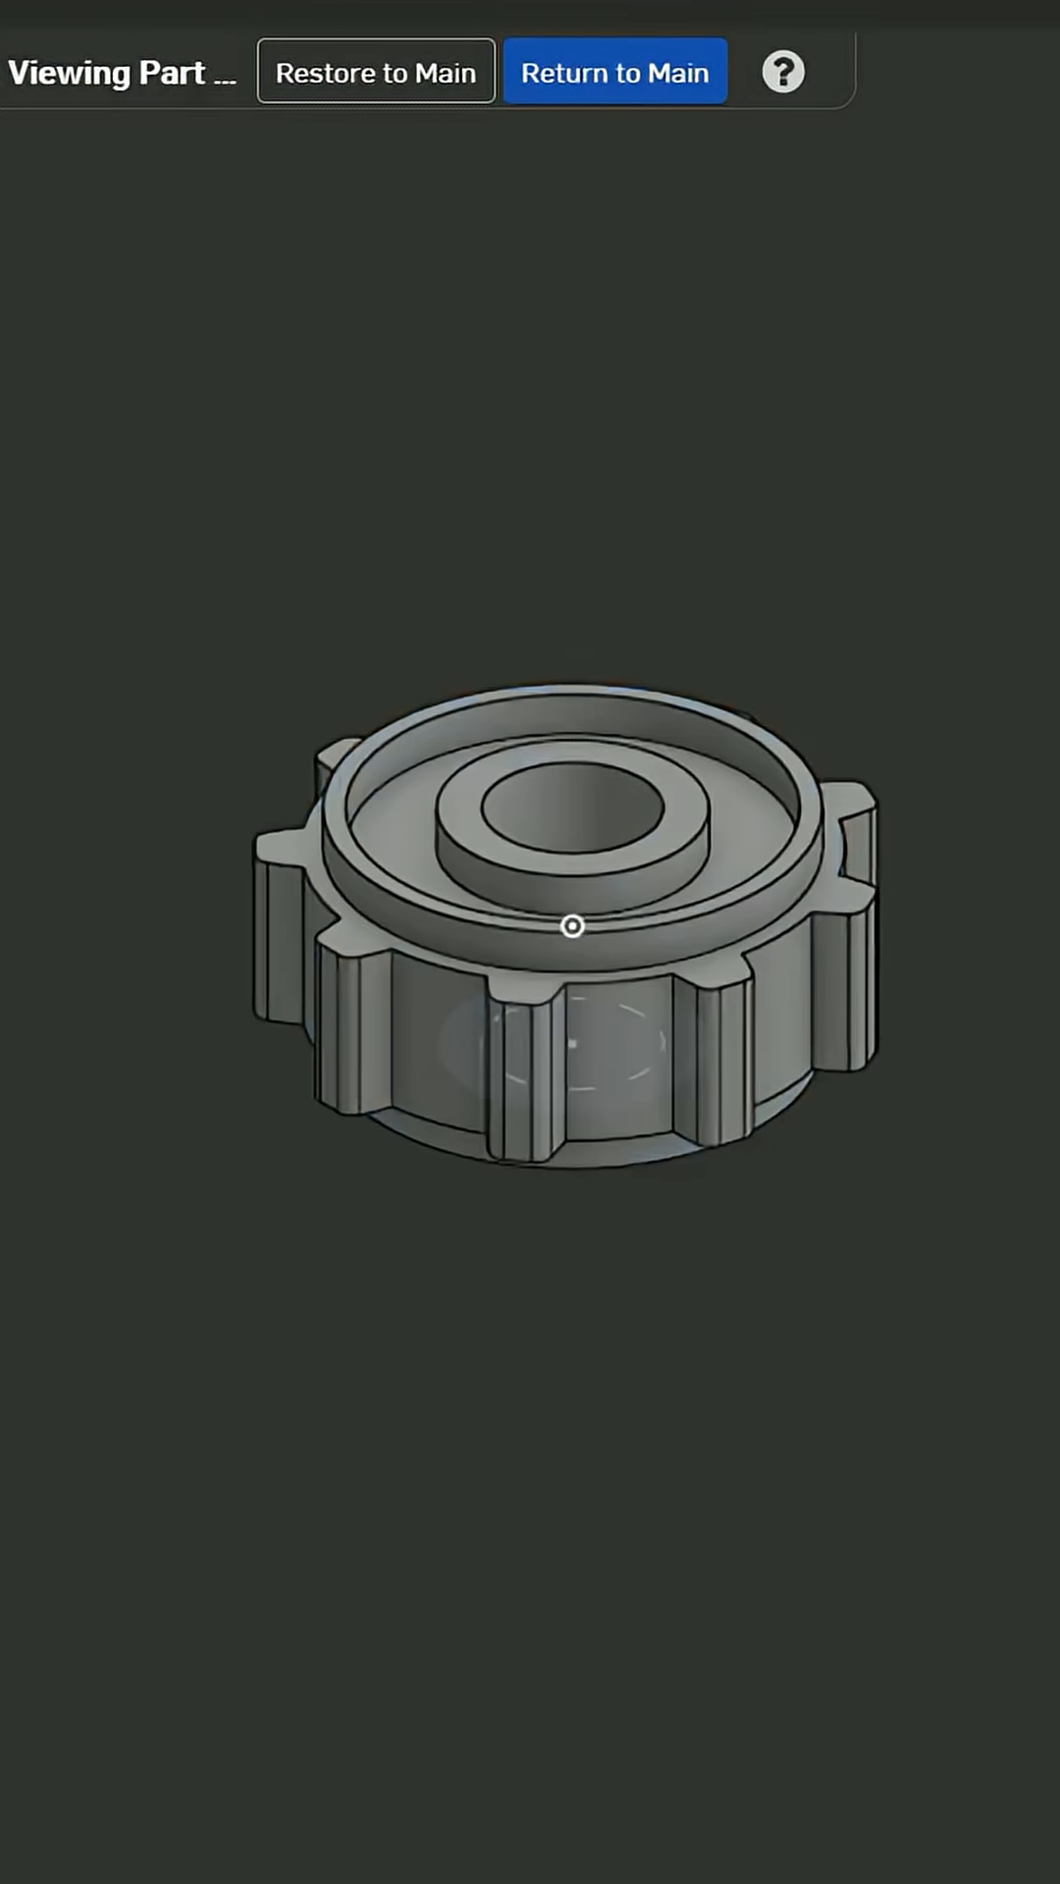
Step: Return to the main workspace showing the current knob with its hex bore and single tooth
left_click(614, 71)
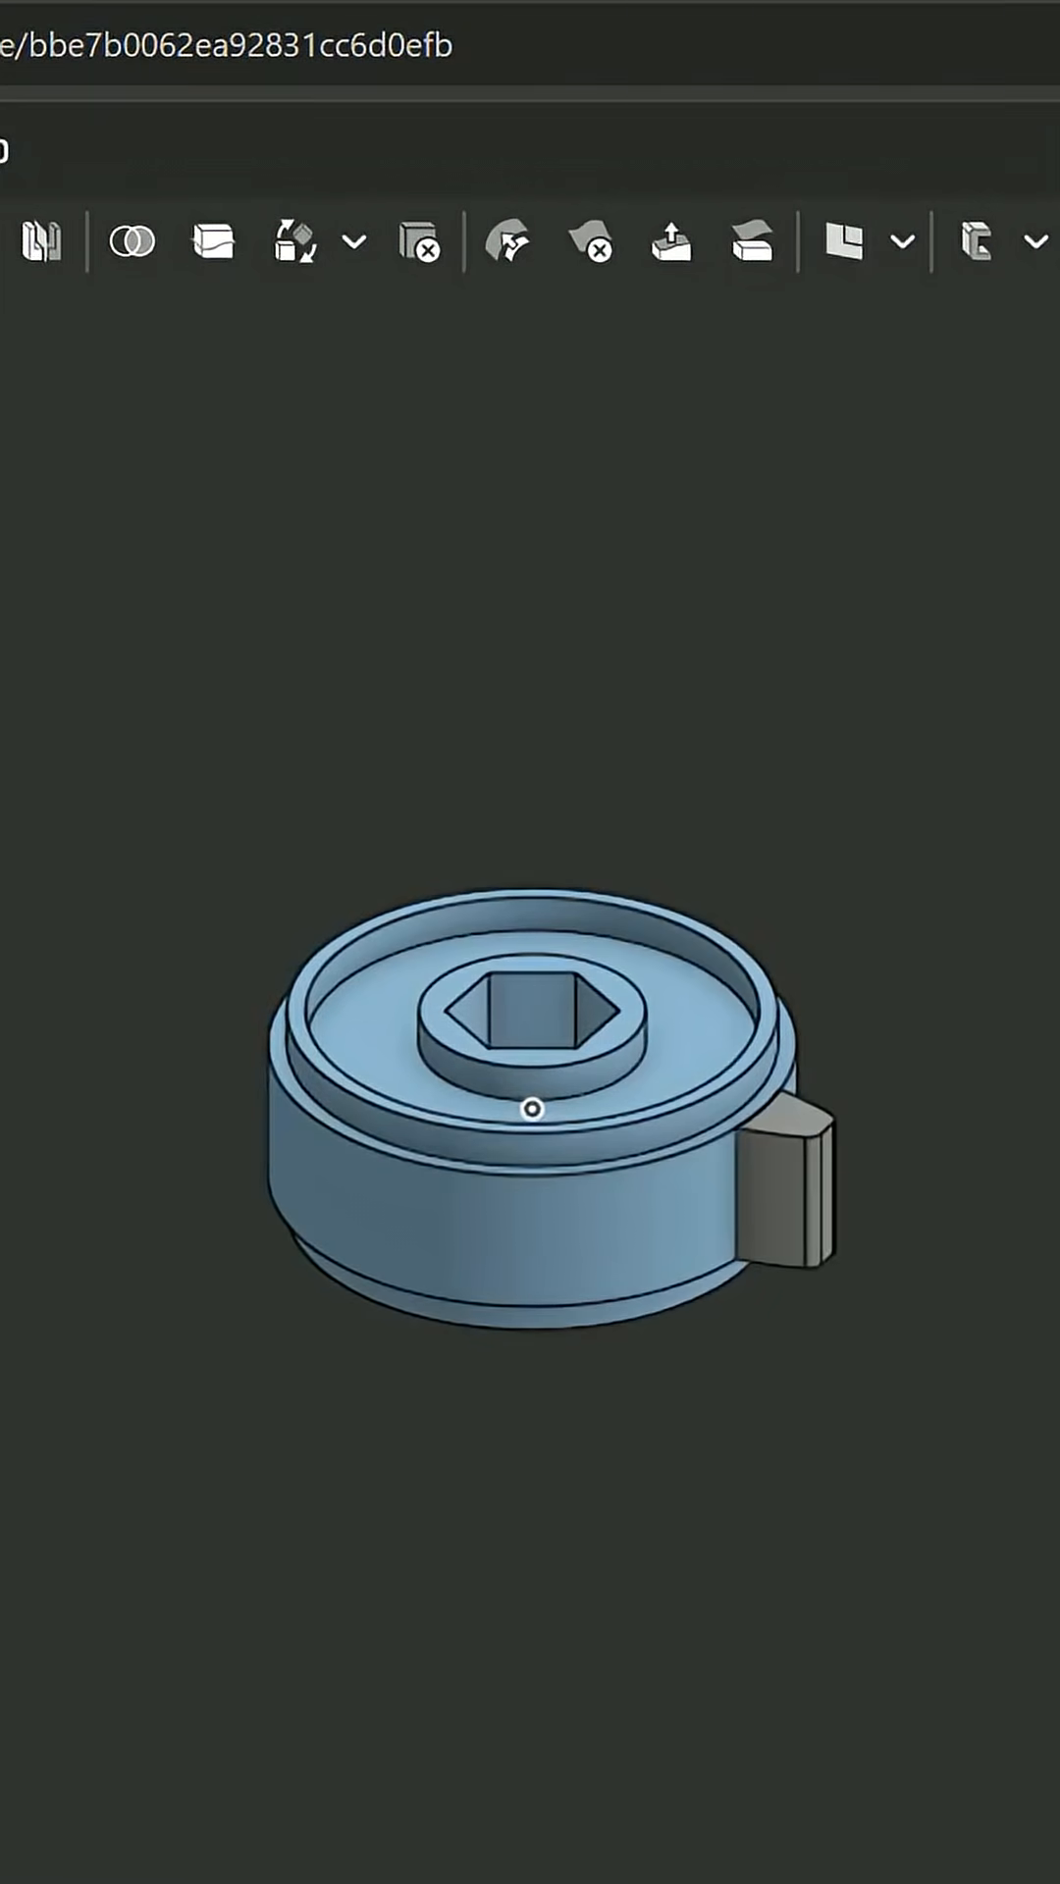